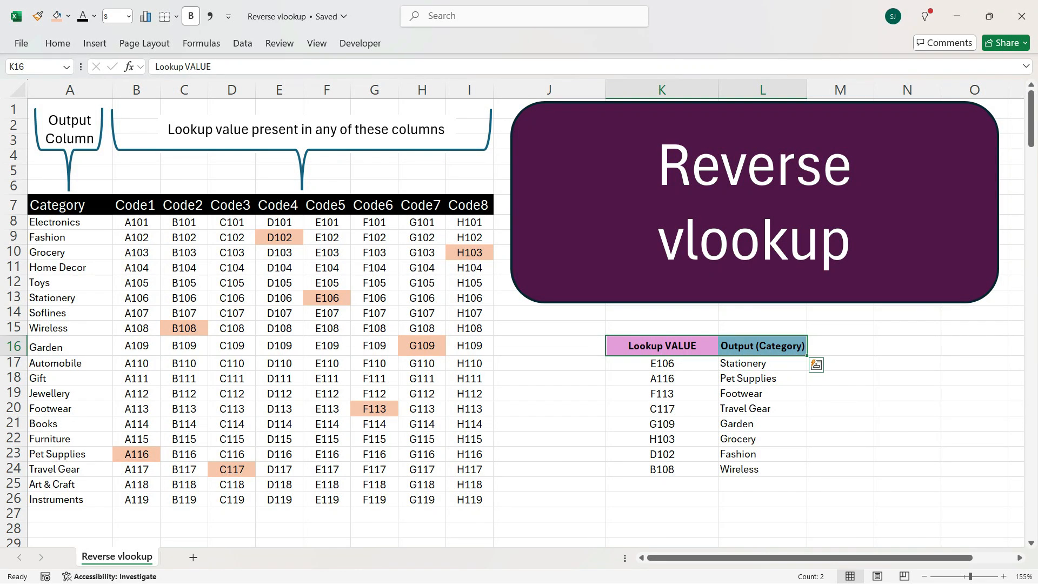
Trace lookup codes E106 and A116 to their categories Stationery and Pet Supplies in the table
left_click(135, 204)
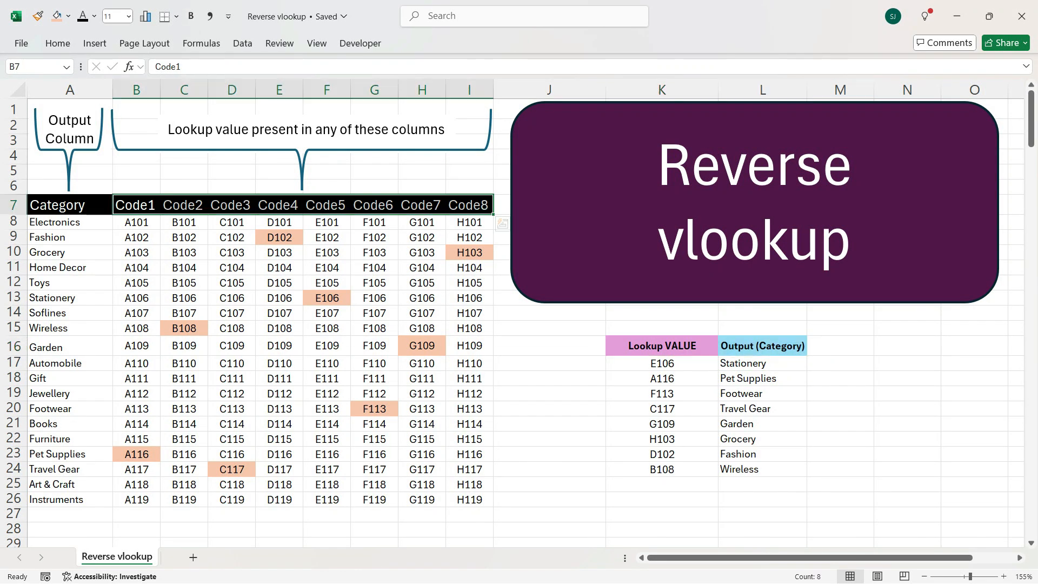
left_click(136, 222)
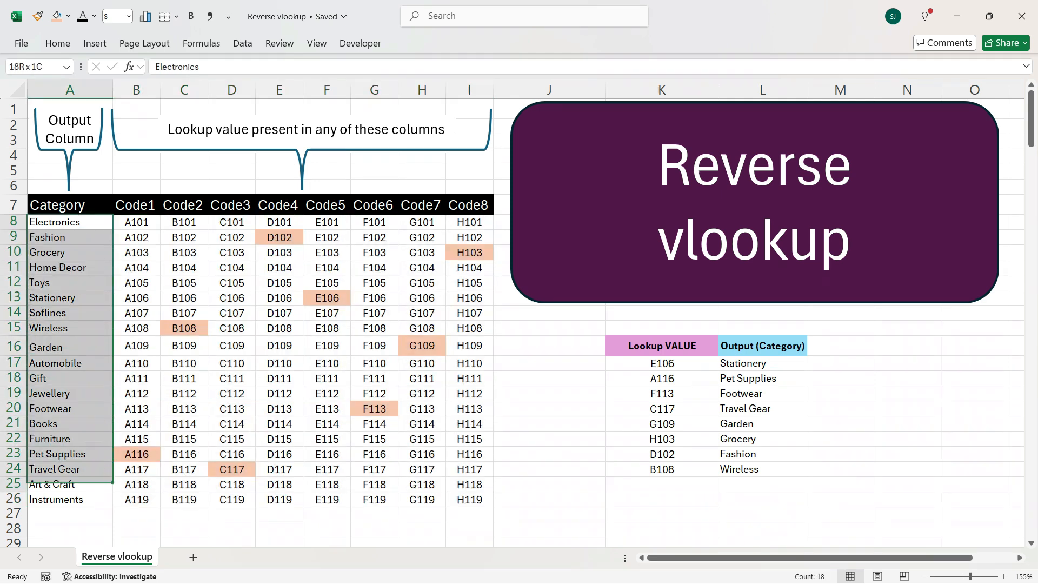
left_click(660, 364)
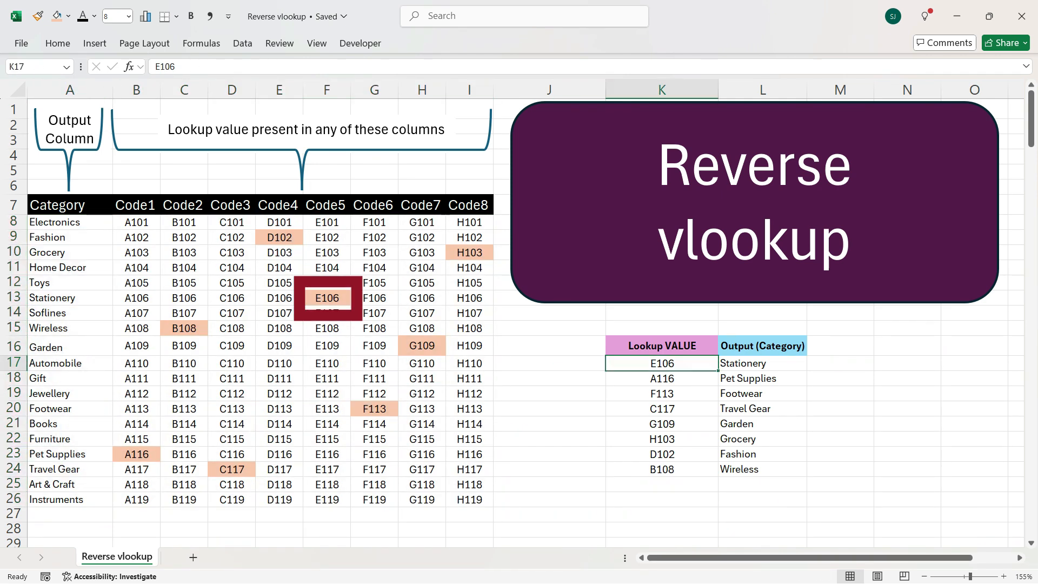
left_click(325, 298)
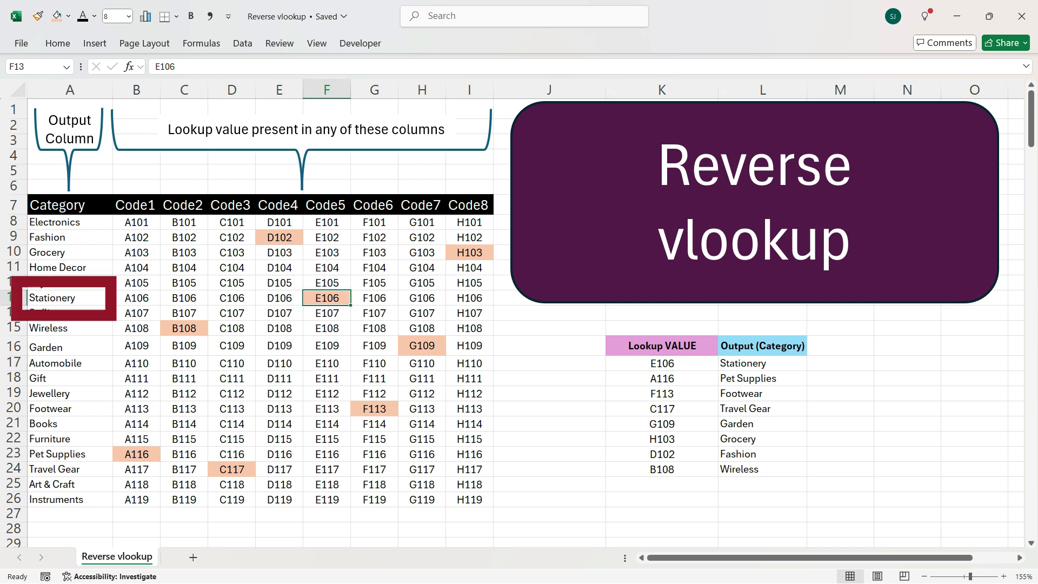
left_click(69, 297)
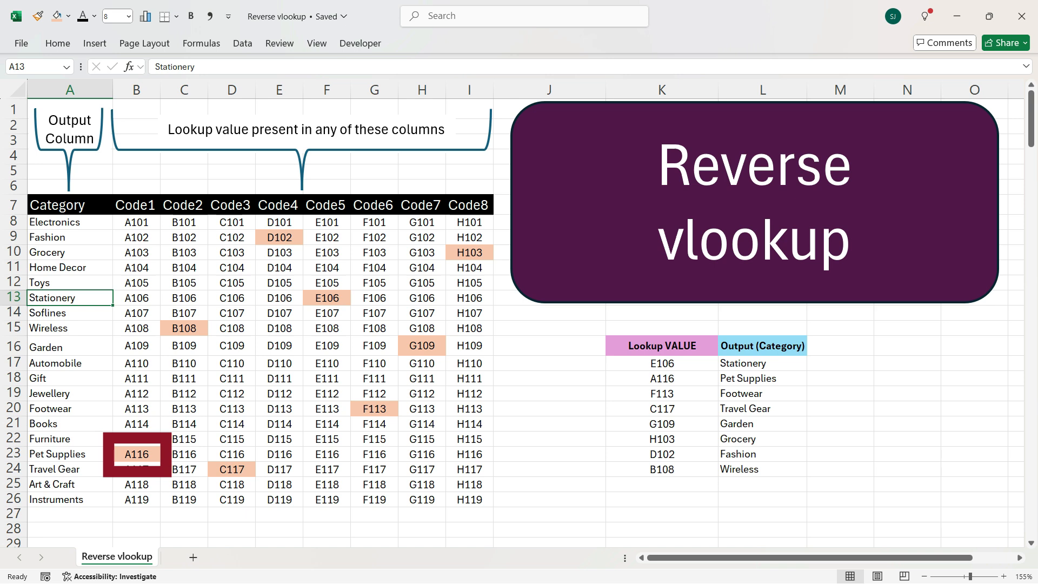
left_click(660, 378)
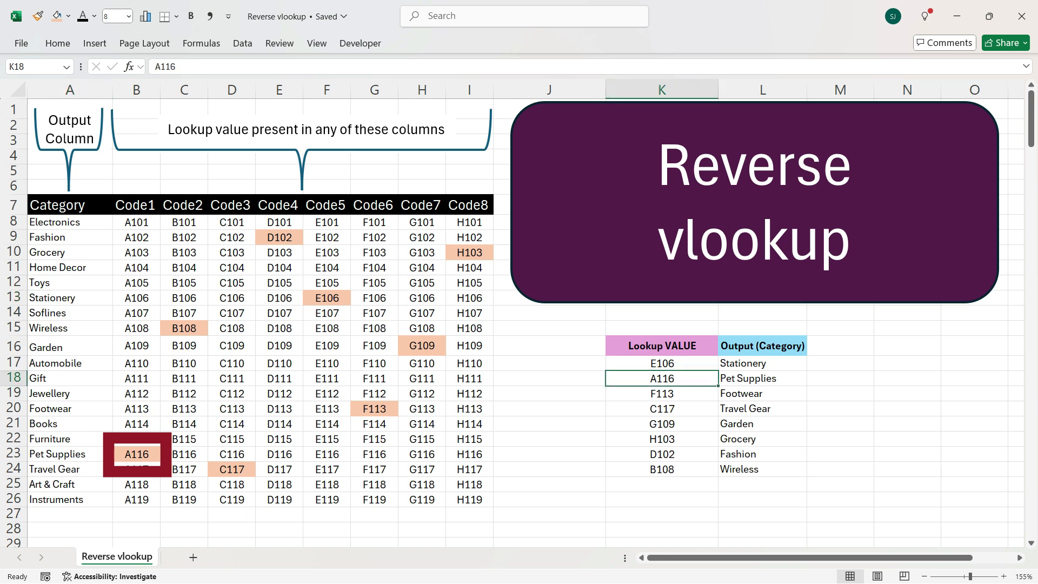
left_click(136, 455)
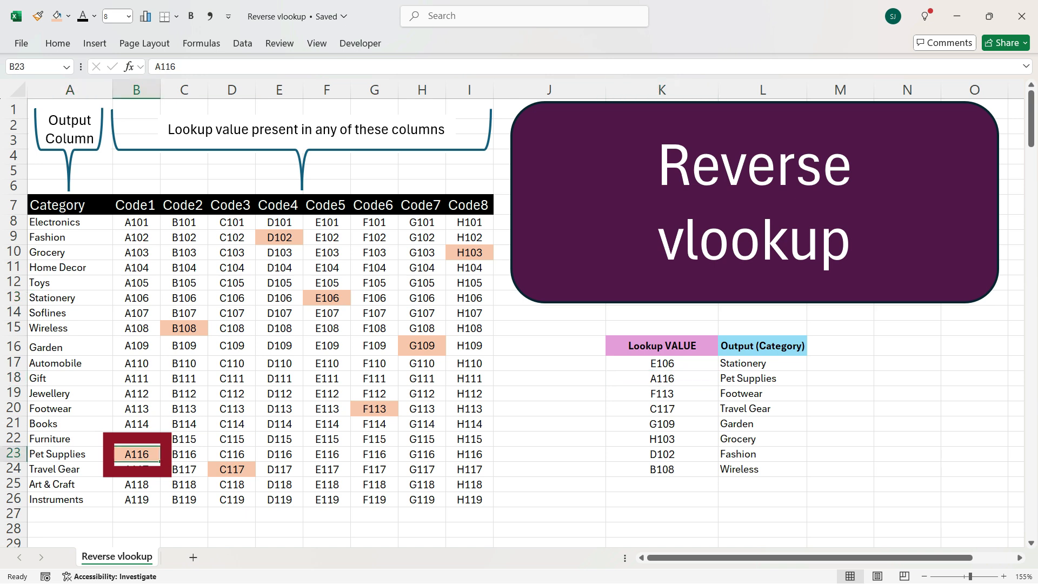
left_click(70, 453)
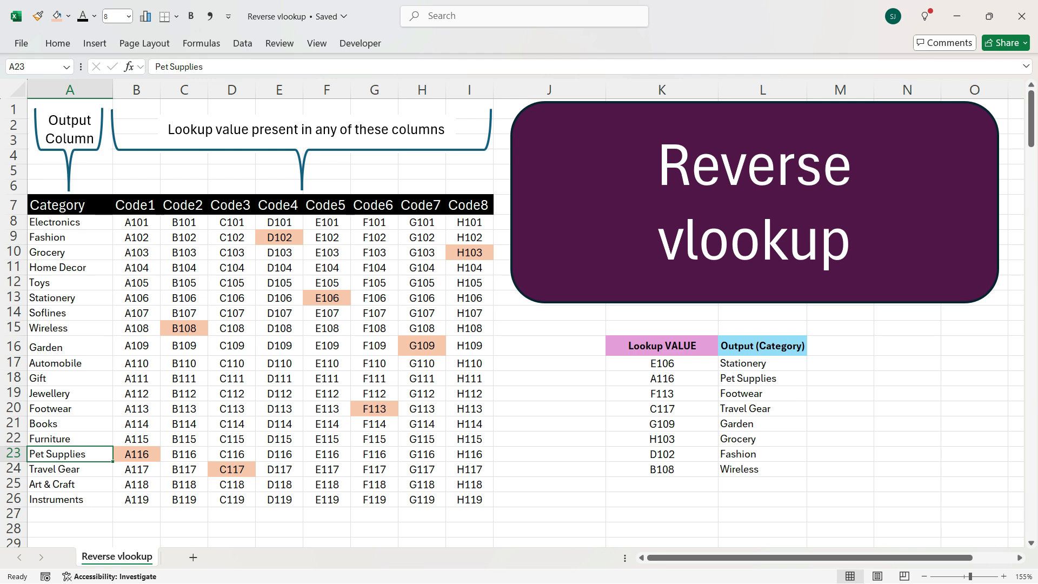
Enter =TOCOL(B8:I26) in L17 to stack every code into one spilled column
left_click(762, 364)
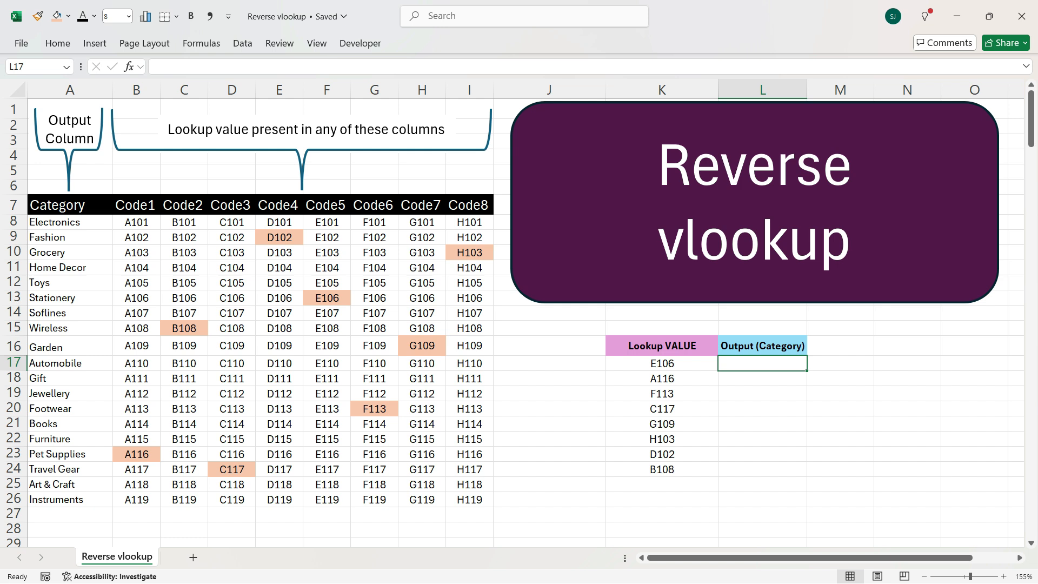
type("=t")
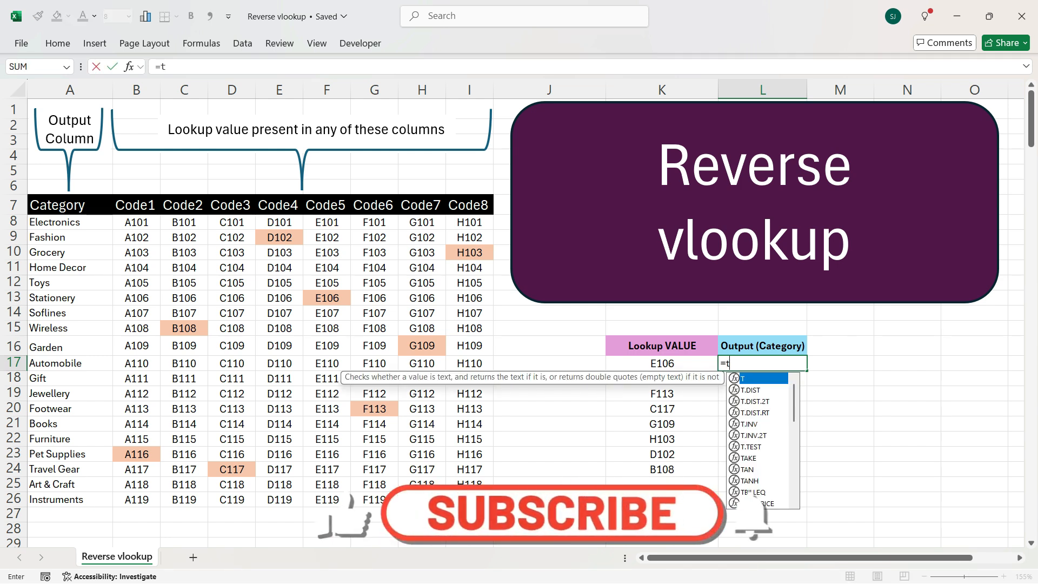
type("TOCOL(B8:I26")
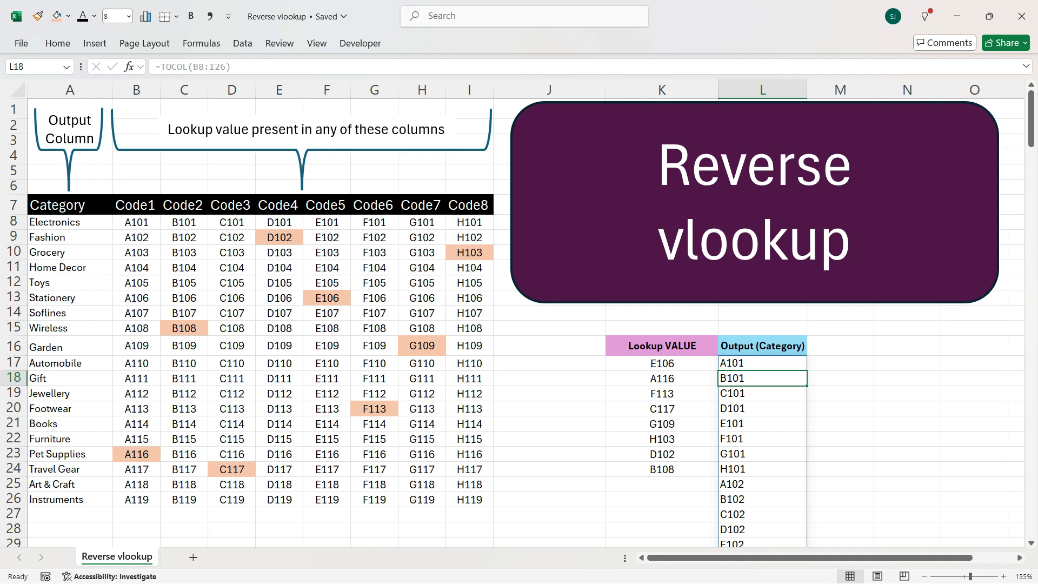
left_click(763, 363)
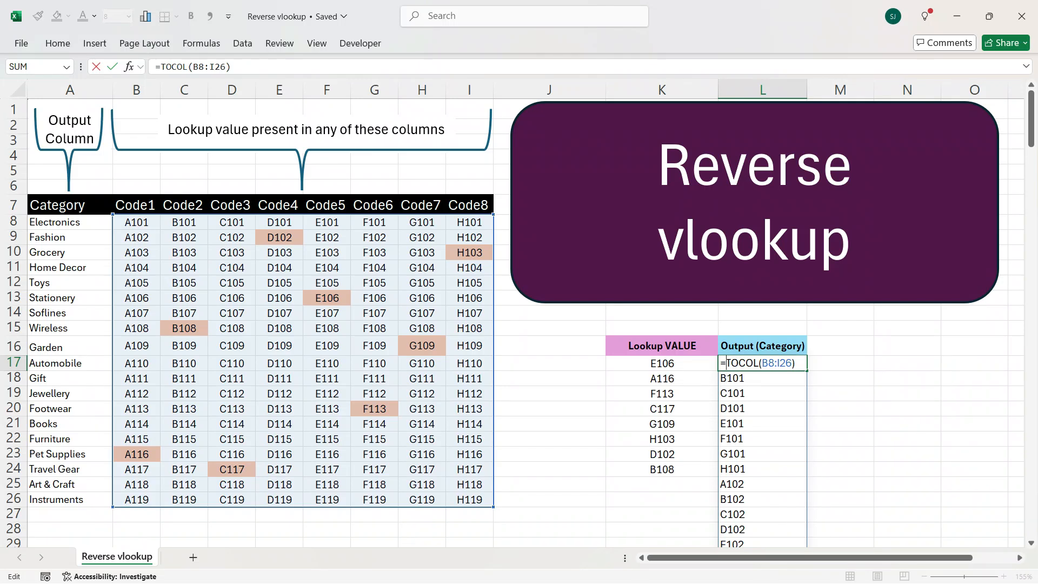
Wrap L17 as =MATCH(K17,TOCOL(B8:I26),0), returning E106's position 45
type("ma")
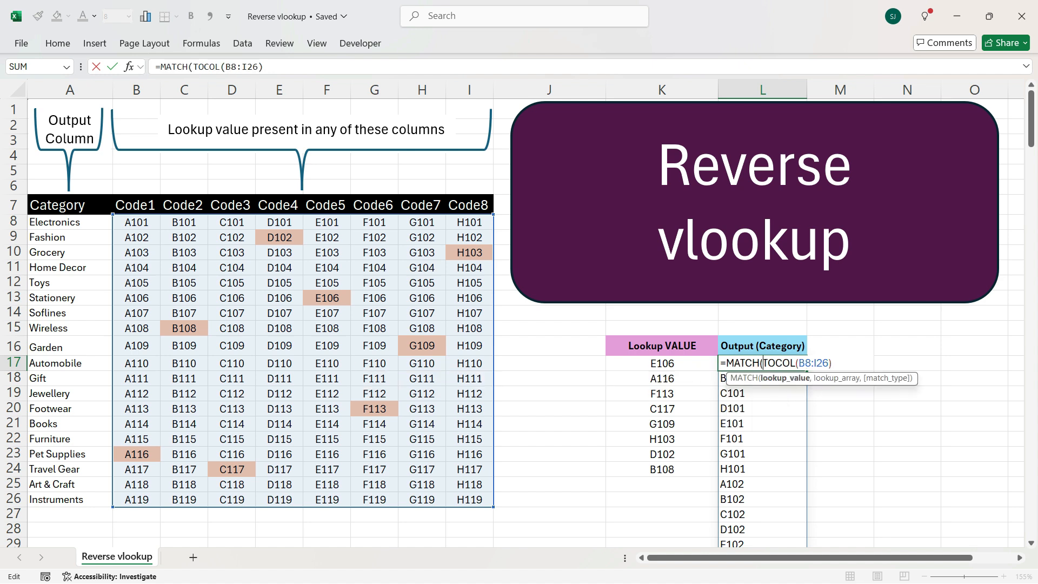
left_click(326, 298)
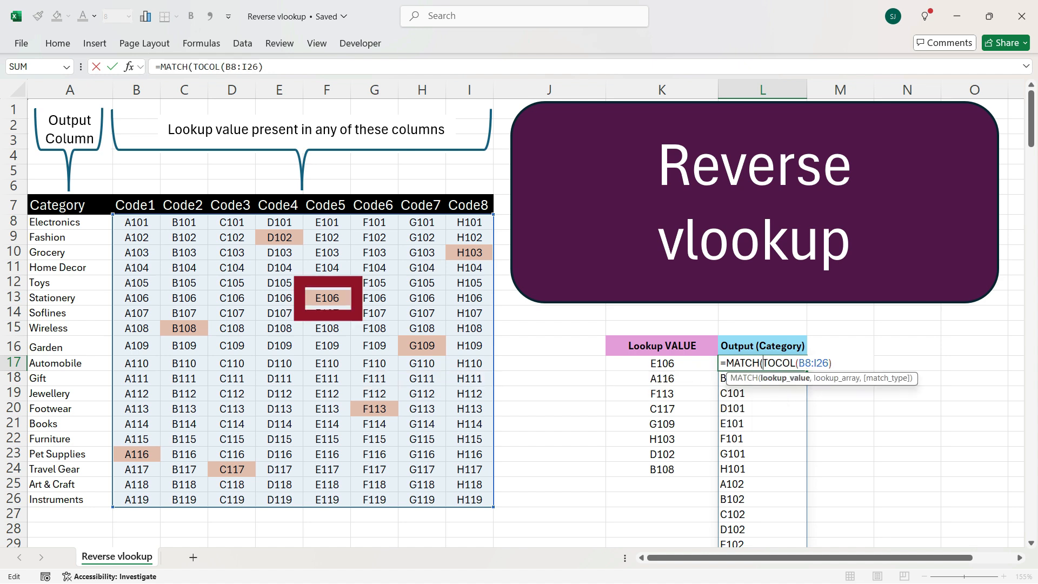
left_click(661, 363)
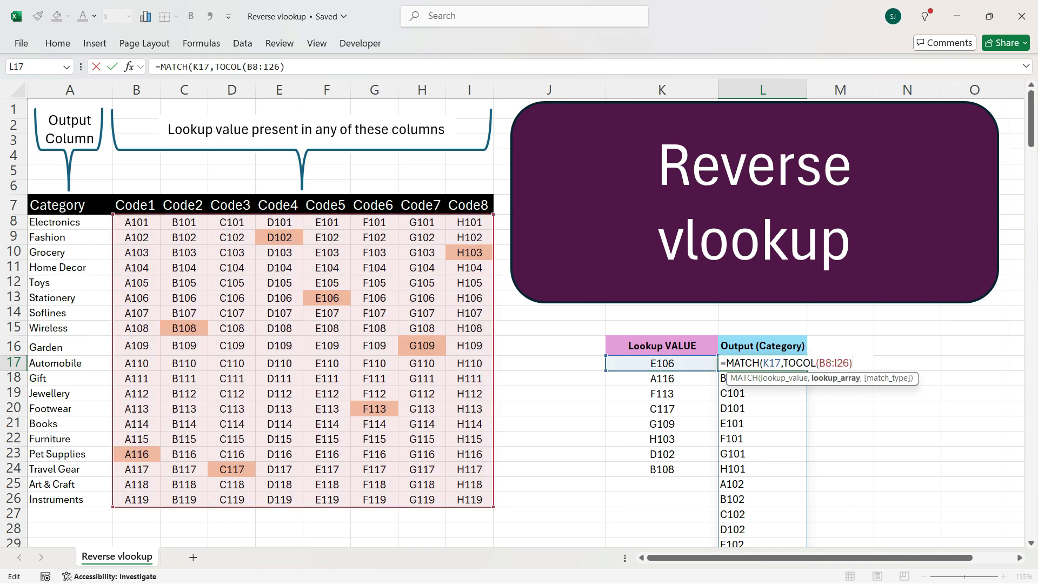
type(",0")
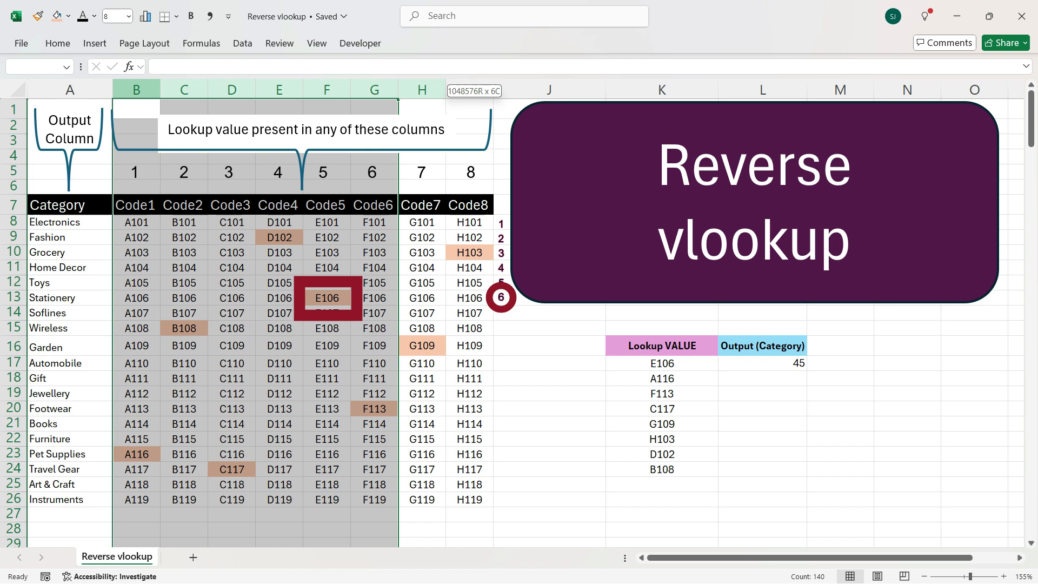
Divide the MATCH result in L17 by 8 so it returns 5.625
left_click(761, 364)
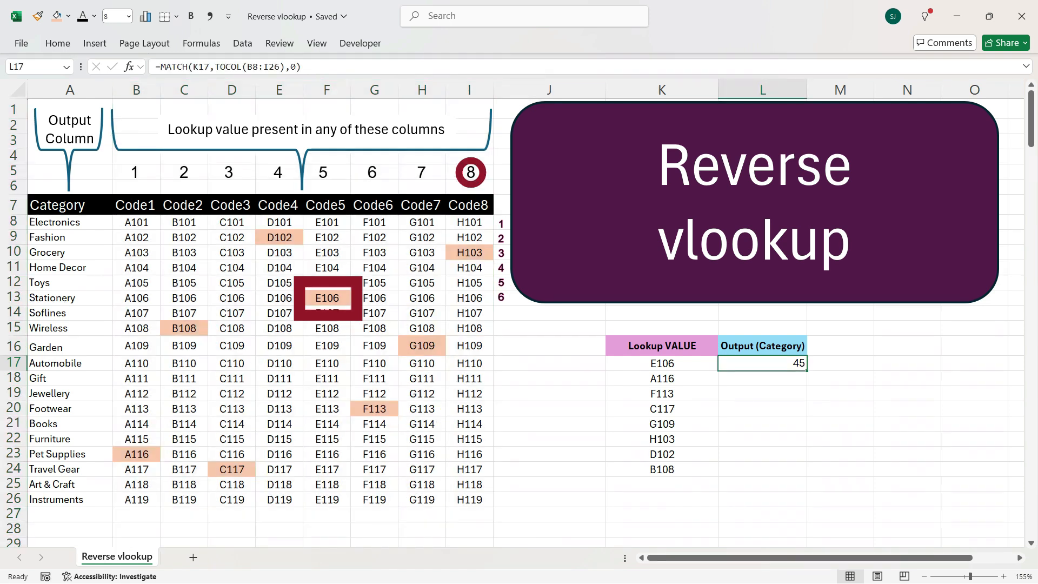
double_click(761, 363)
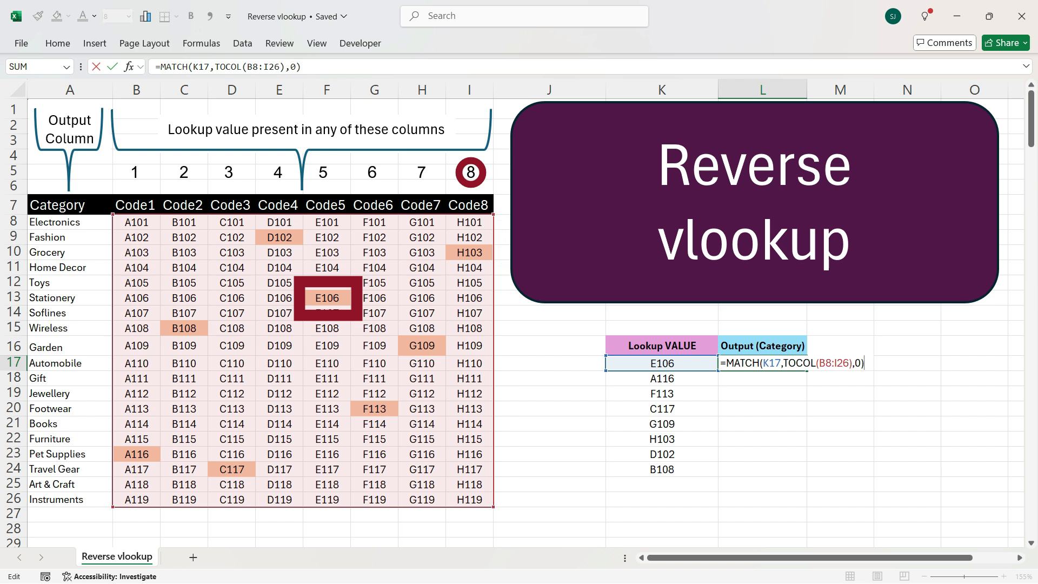
type("/")
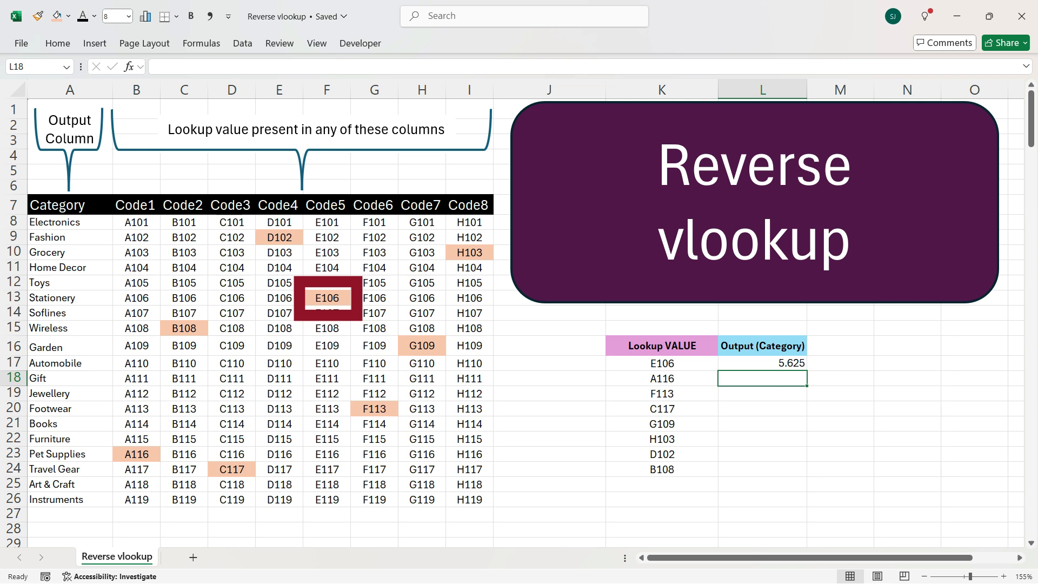
left_click(761, 363)
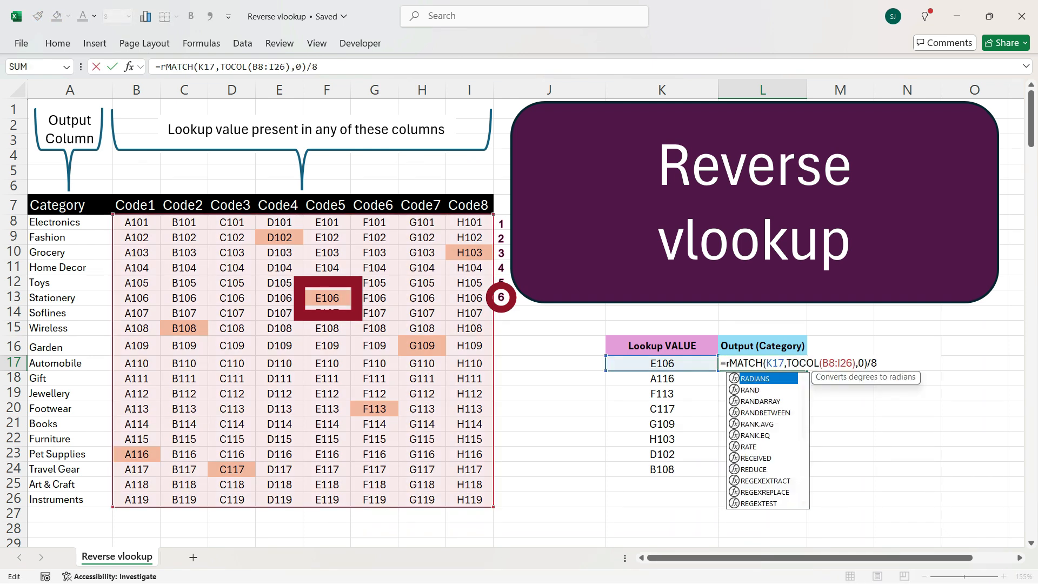
Wrap L17 in ROUNDUP(...,0) so E106's position becomes row number 6
type("oun")
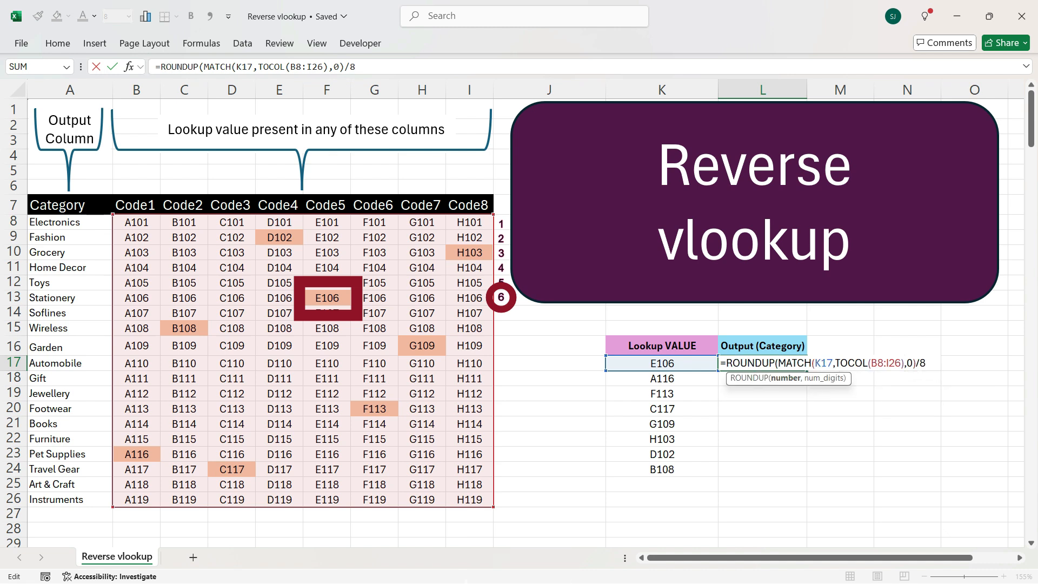
type(",")
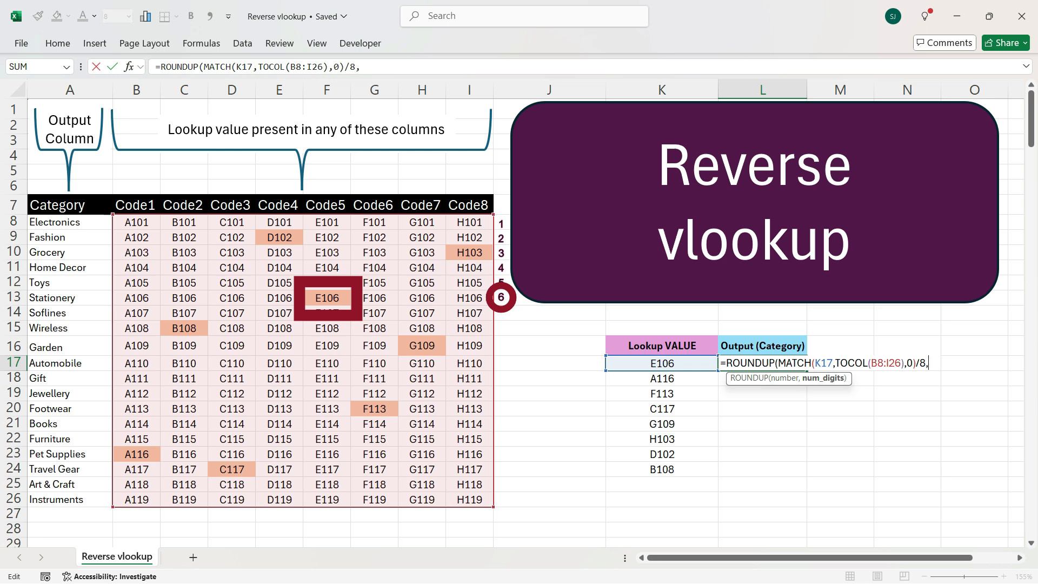
type("0)")
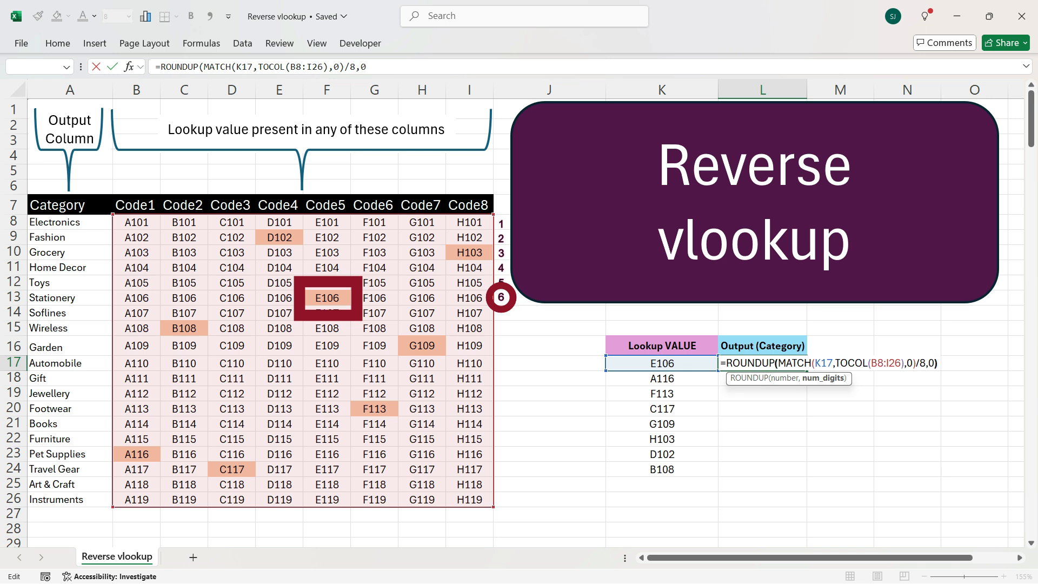
key("Return")
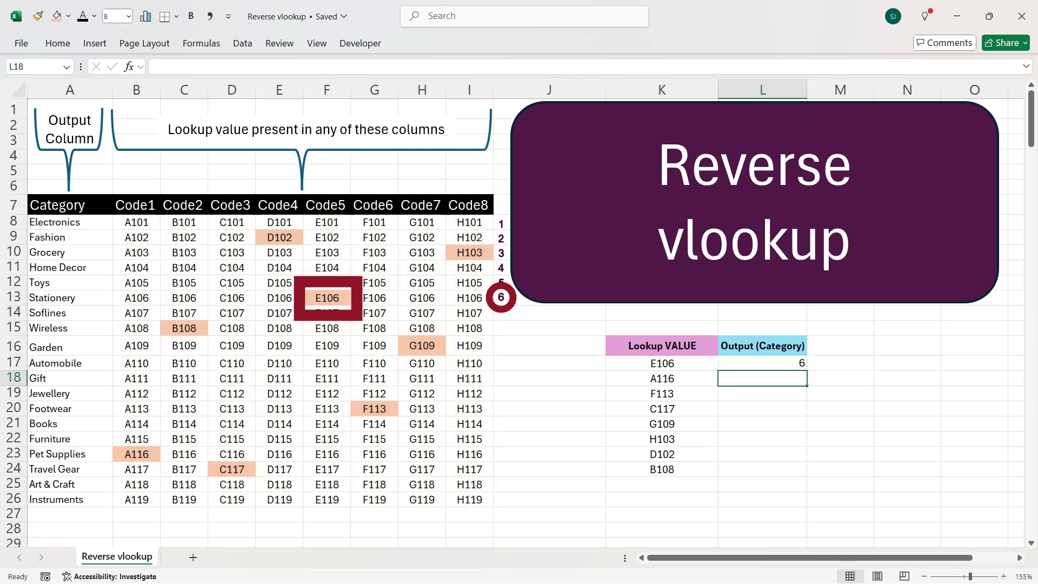
left_click(763, 363)
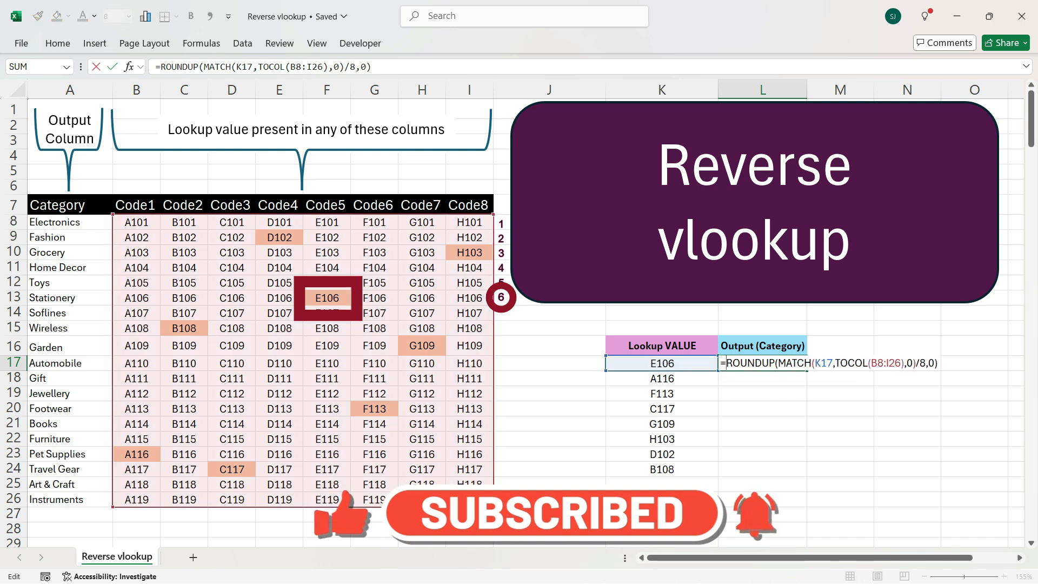
Wrap L17 in INDEX($A$8:$A$26,...) and lock B8:I26 absolute, returning Stationery
type("INDEX(")
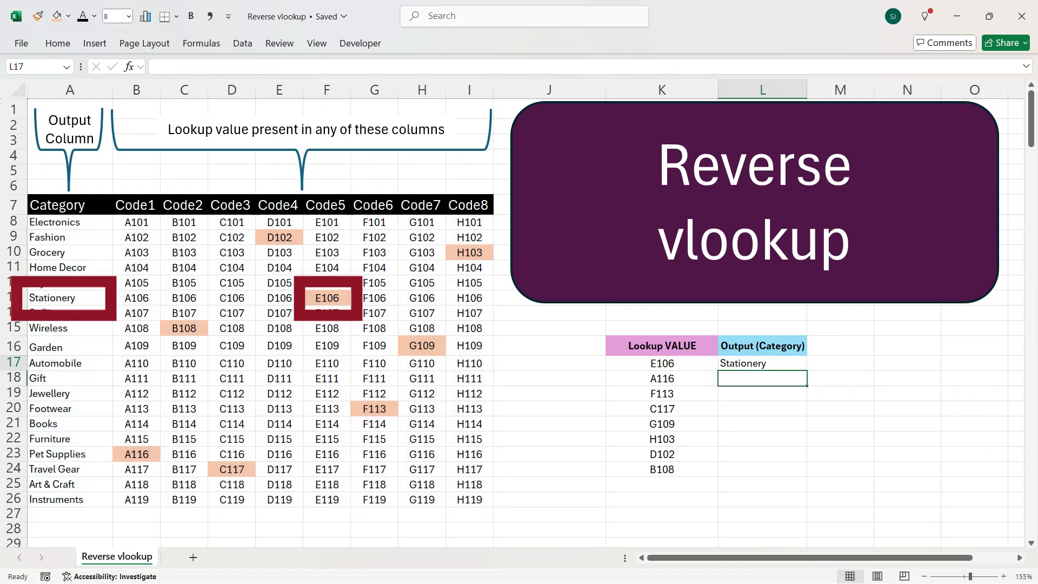
left_click(762, 363)
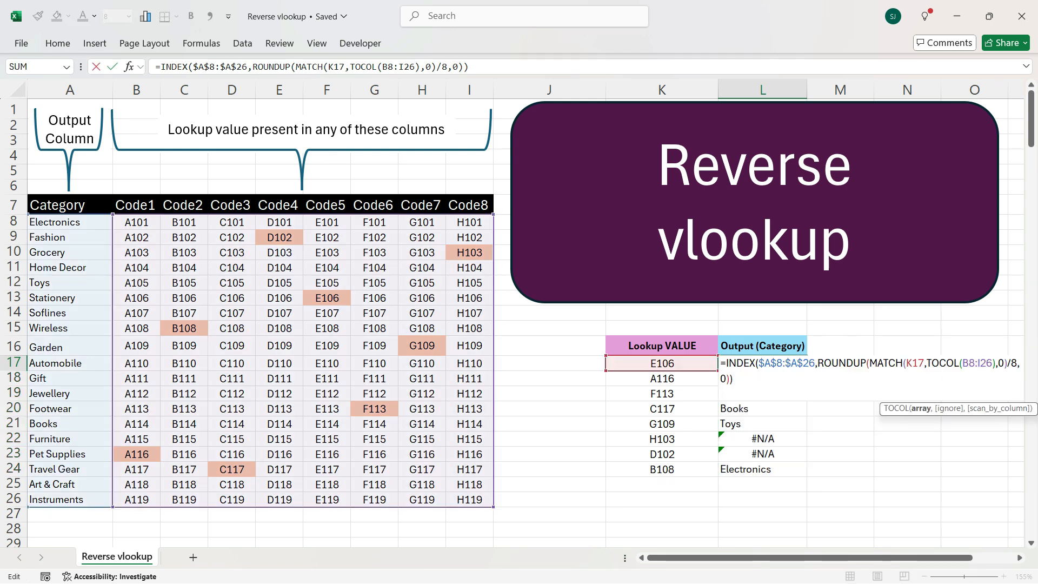
key("F4")
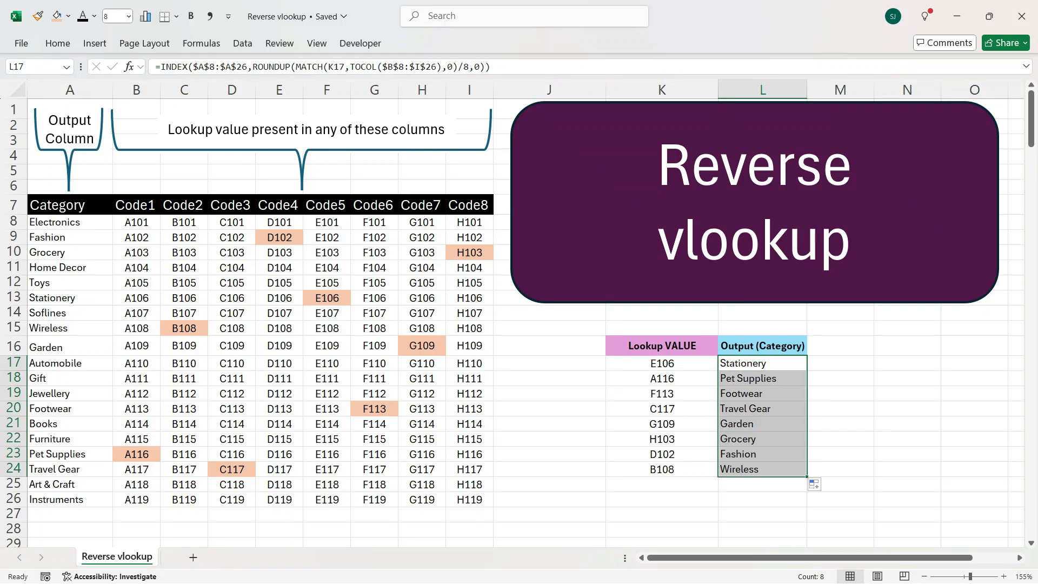
Verify the filled-down results for C117, G109, D102, B108 and A116 reference their own codes
left_click(761, 378)
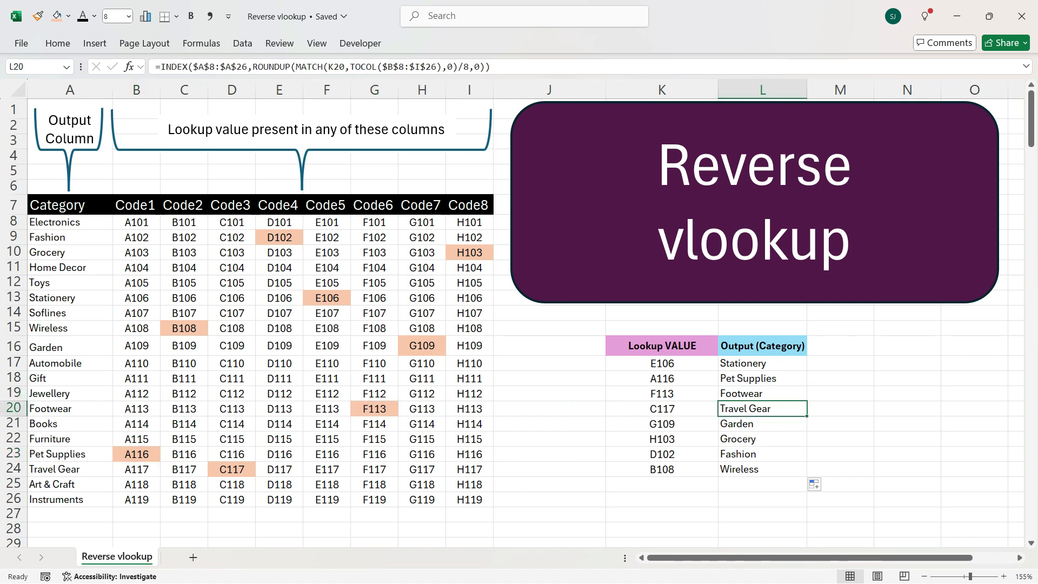
left_click(763, 424)
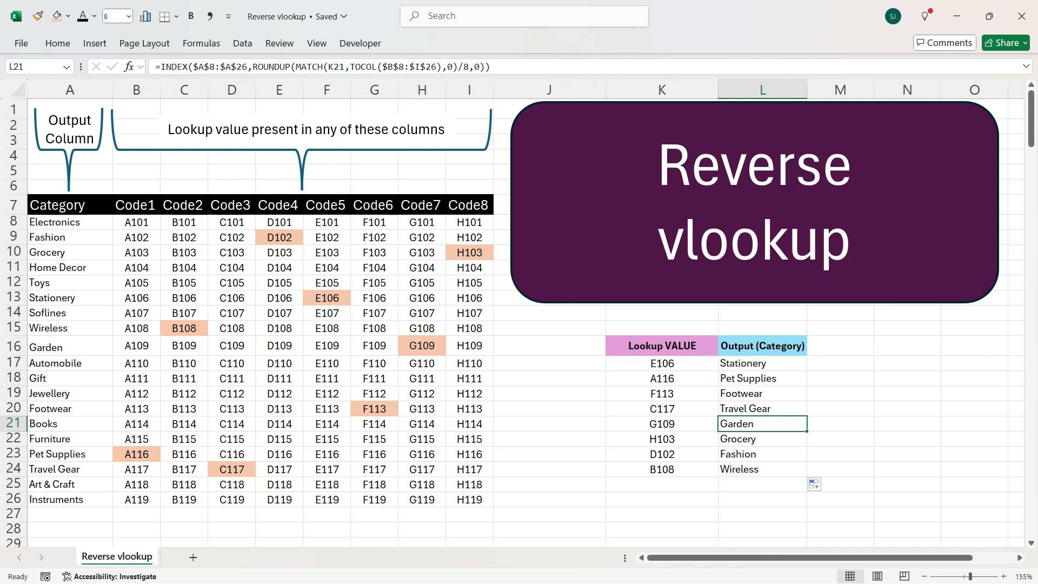
left_click(763, 453)
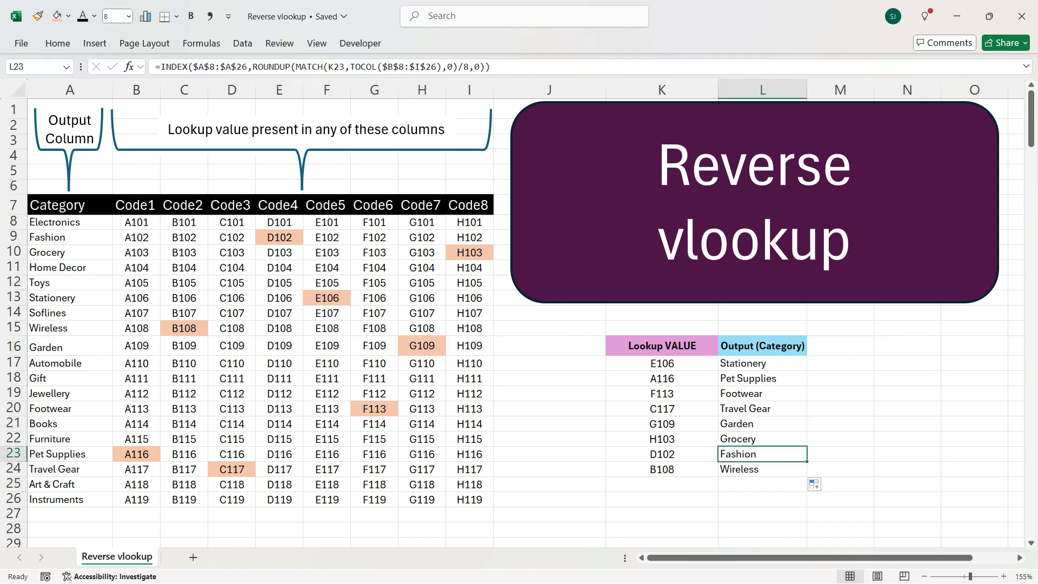
left_click(279, 236)
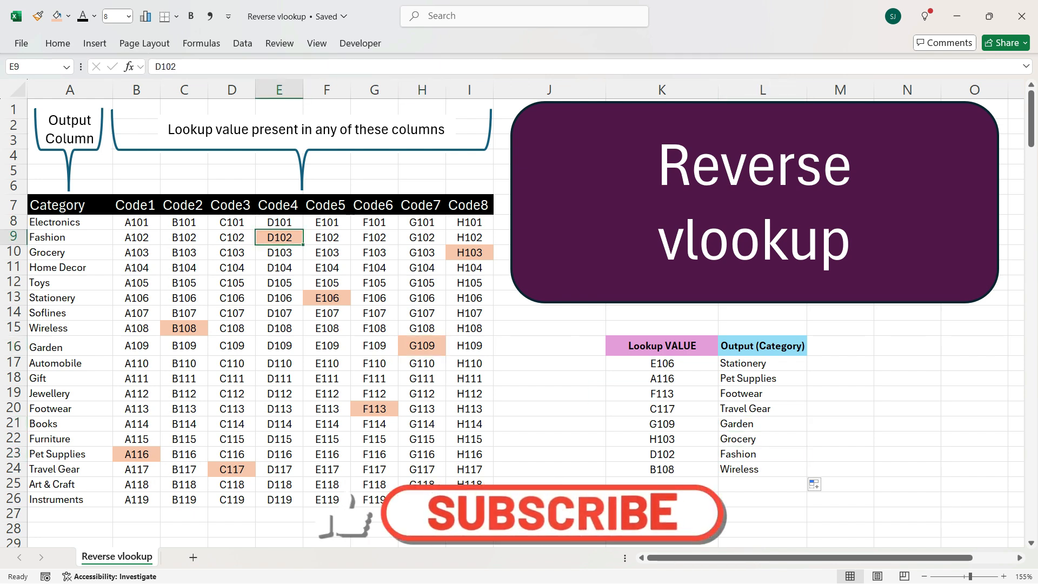
left_click(760, 468)
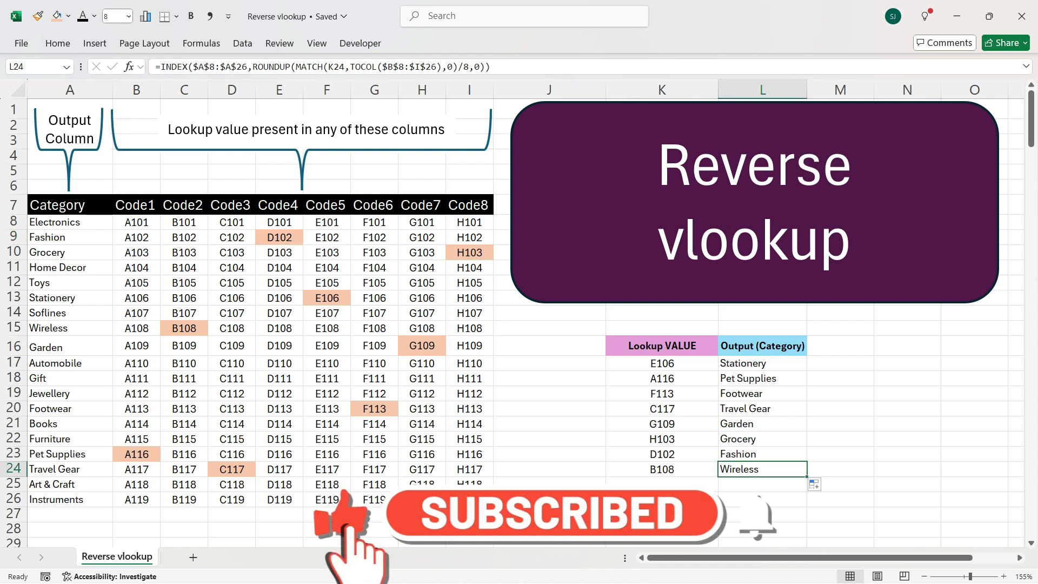
left_click(762, 378)
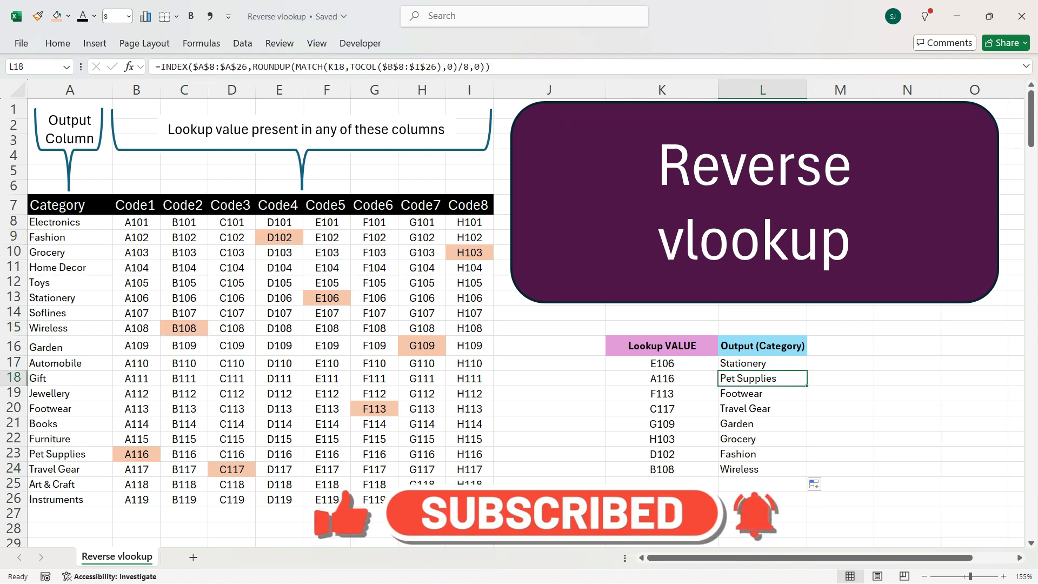